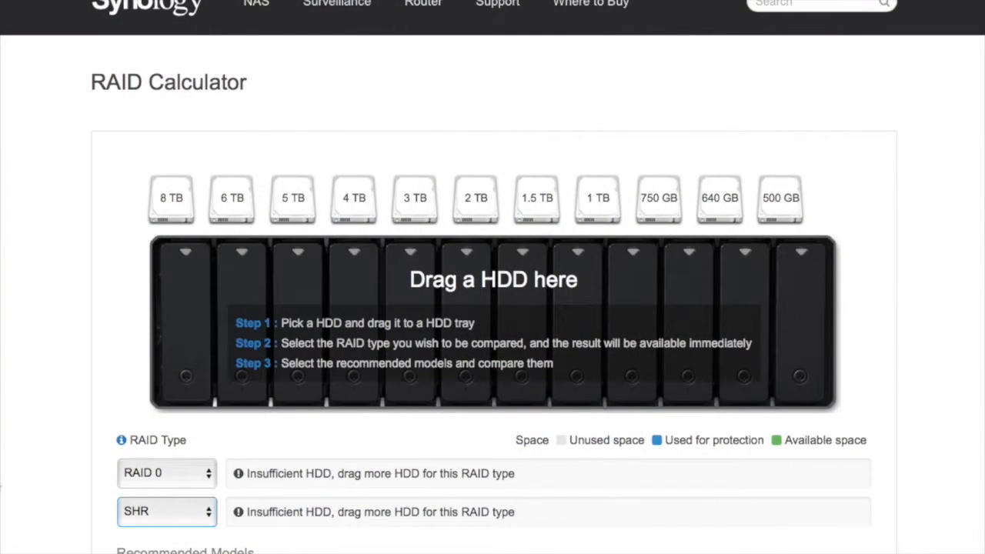
mouse_move(354, 199)
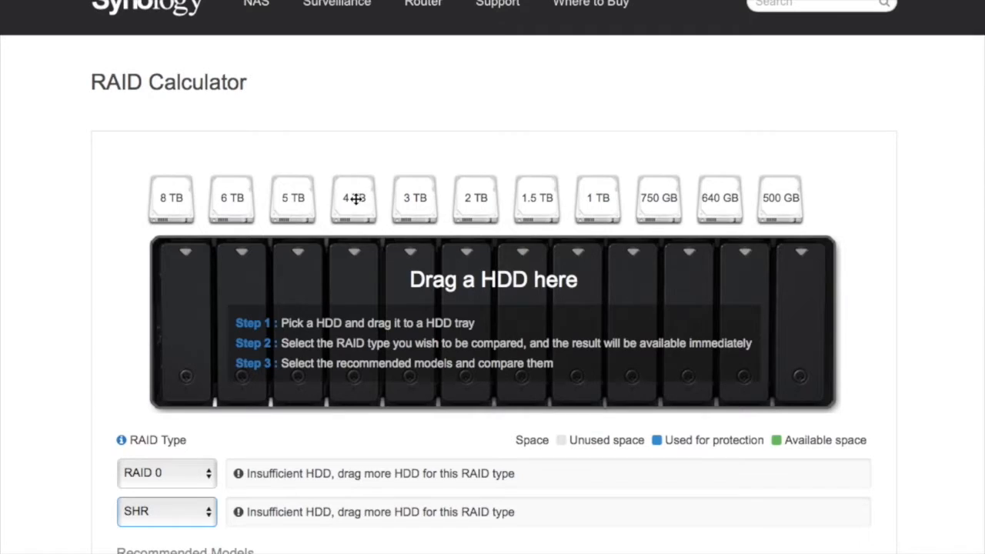
Step: Fill four calculator bays with 4 TB drives: 16 TB under RAID 0, 12 TB under SHR
left_click_drag(353, 198, 184, 322)
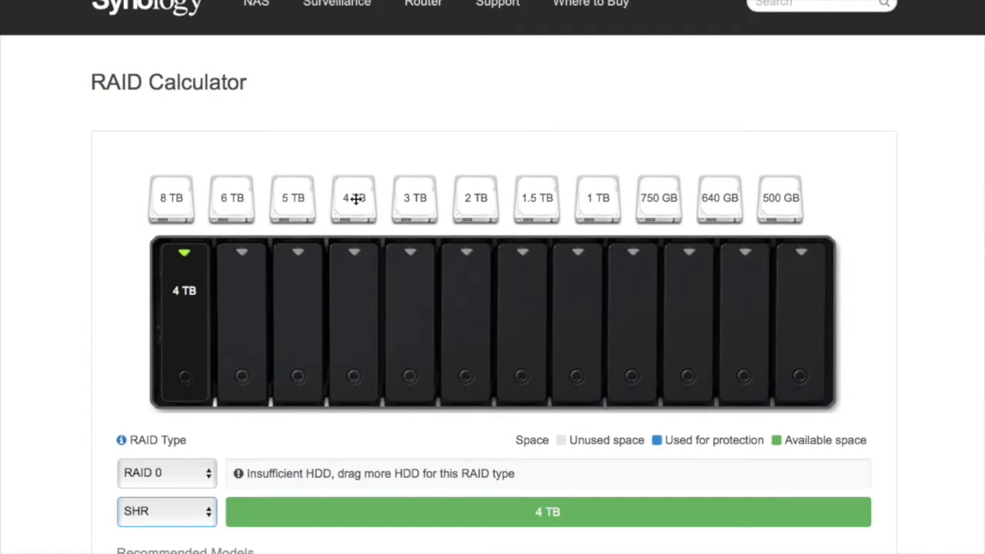
left_click_drag(353, 198, 240, 321)
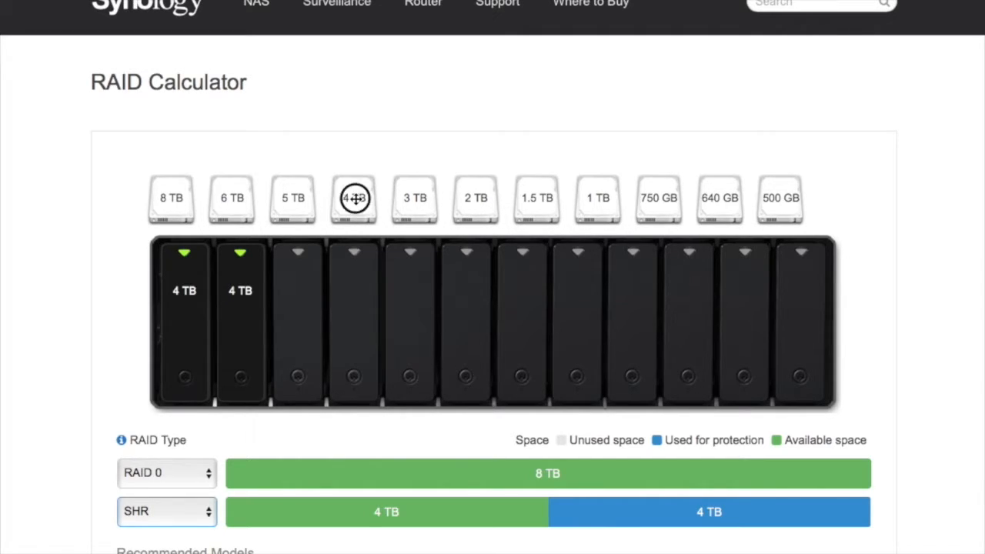
left_click(354, 198)
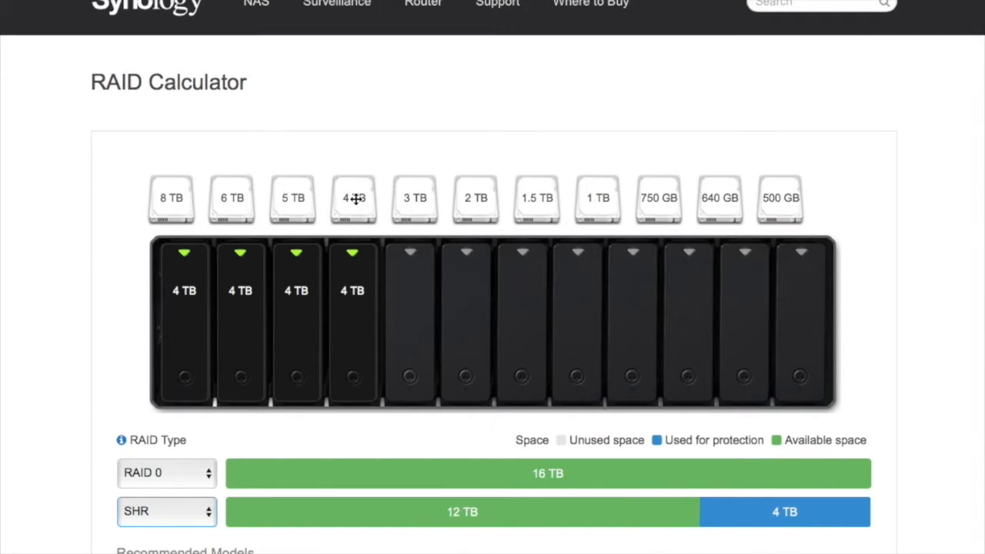
left_click(408, 324)
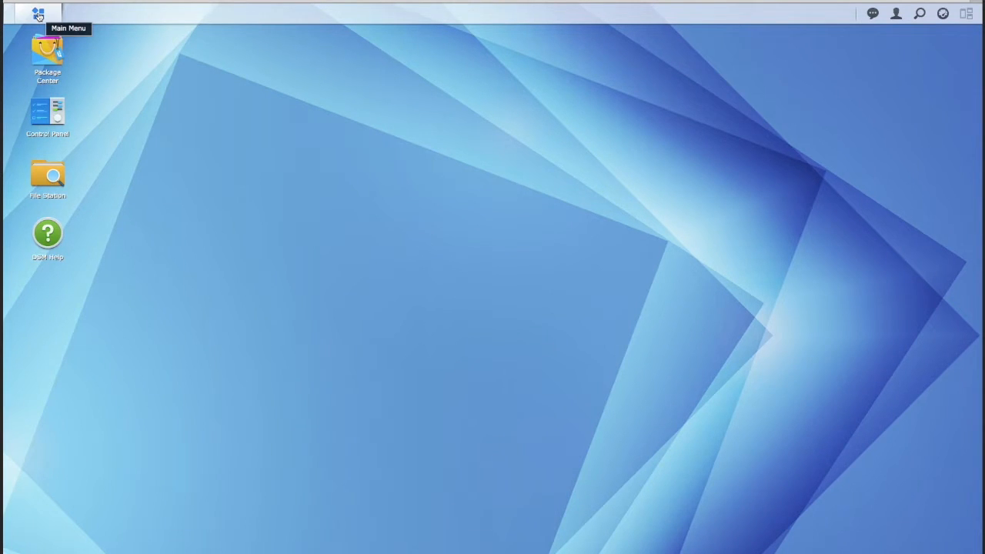
Step: Open Storage Manager from the Main Menu and view its empty Disk Group page
left_click(37, 14)
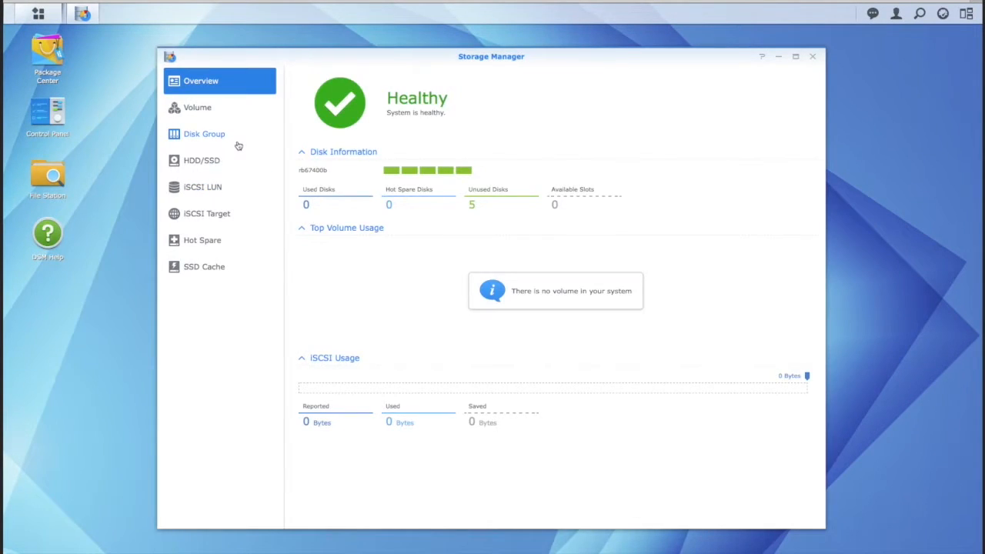
mouse_move(205, 136)
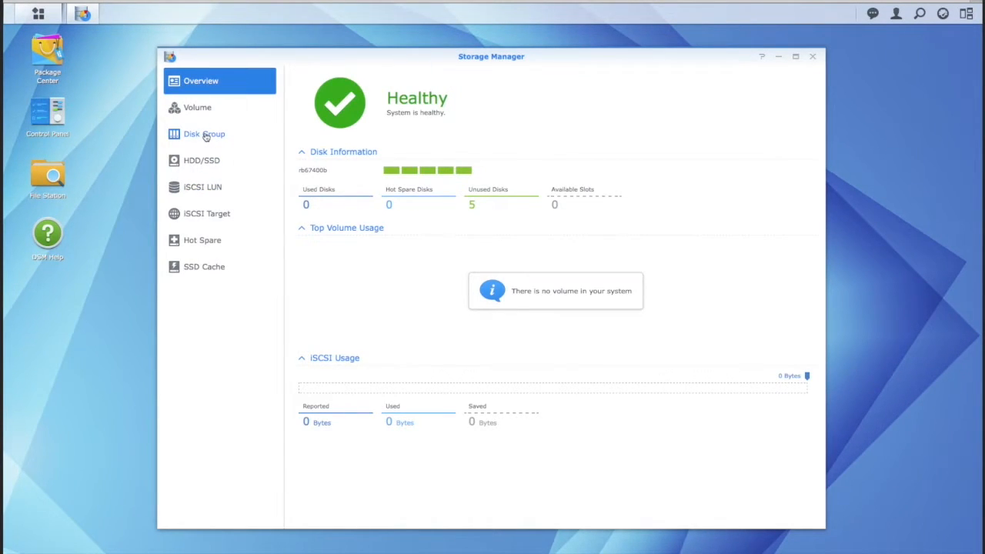
left_click(204, 134)
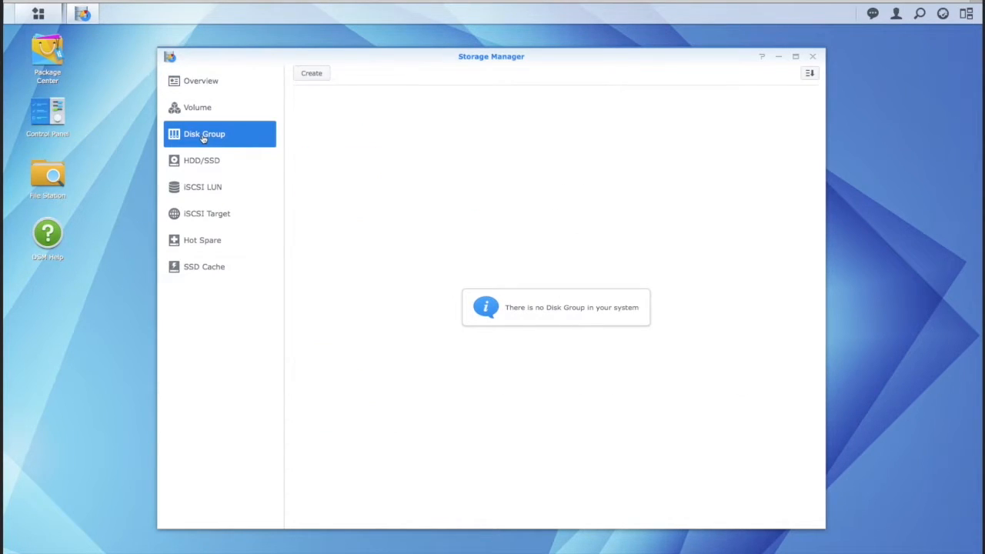
mouse_move(312, 77)
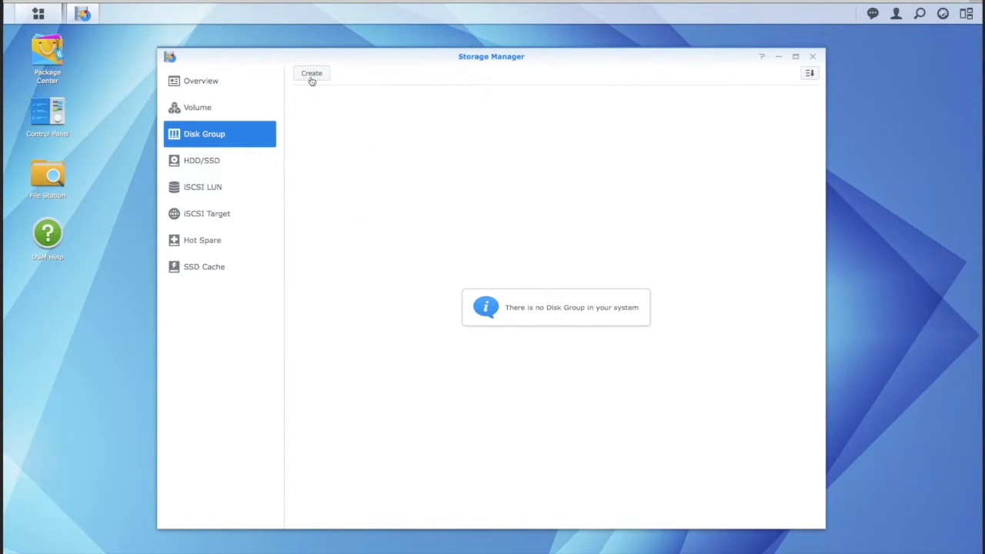
Step: Create a RAID 1 disk group from Disks 1 and 2
left_click(311, 72)
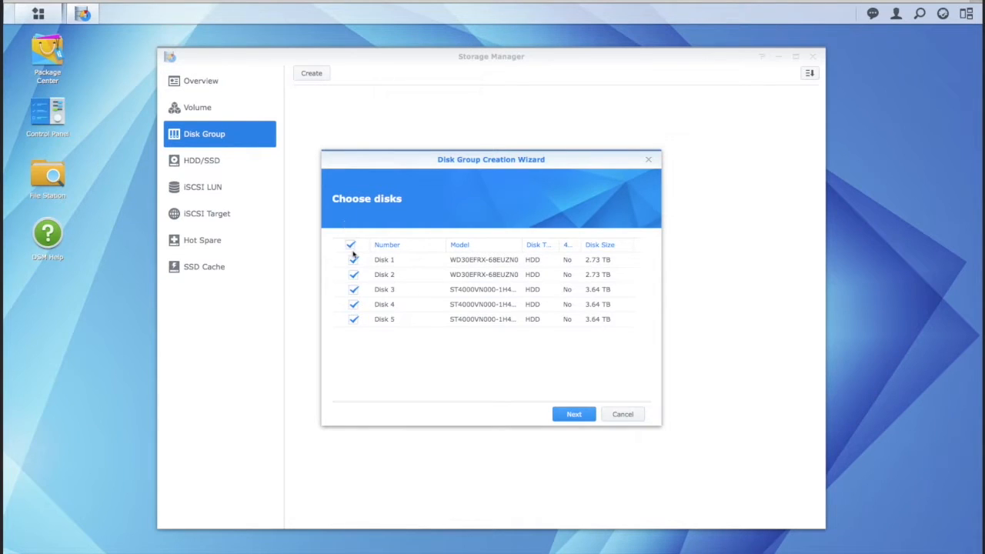
left_click(351, 245)
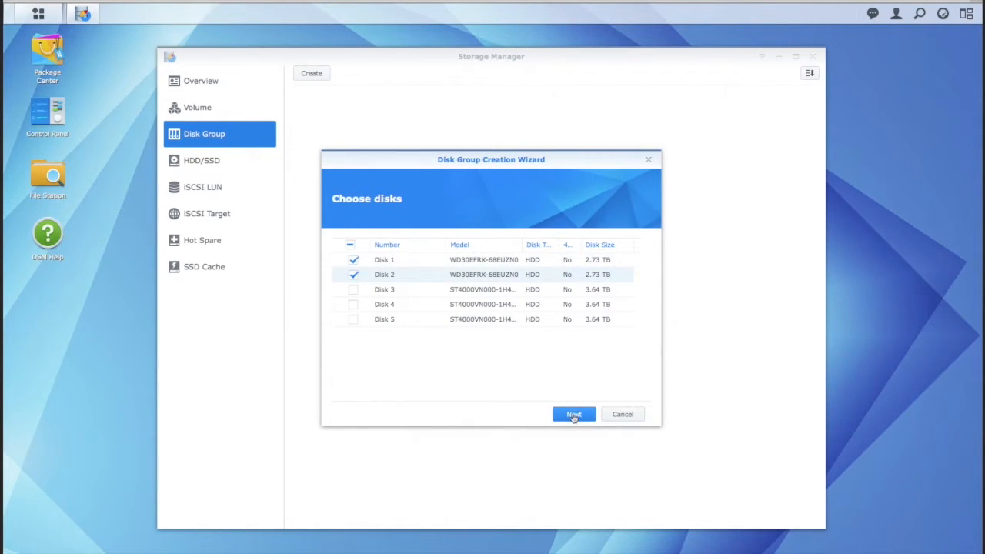
left_click(574, 414)
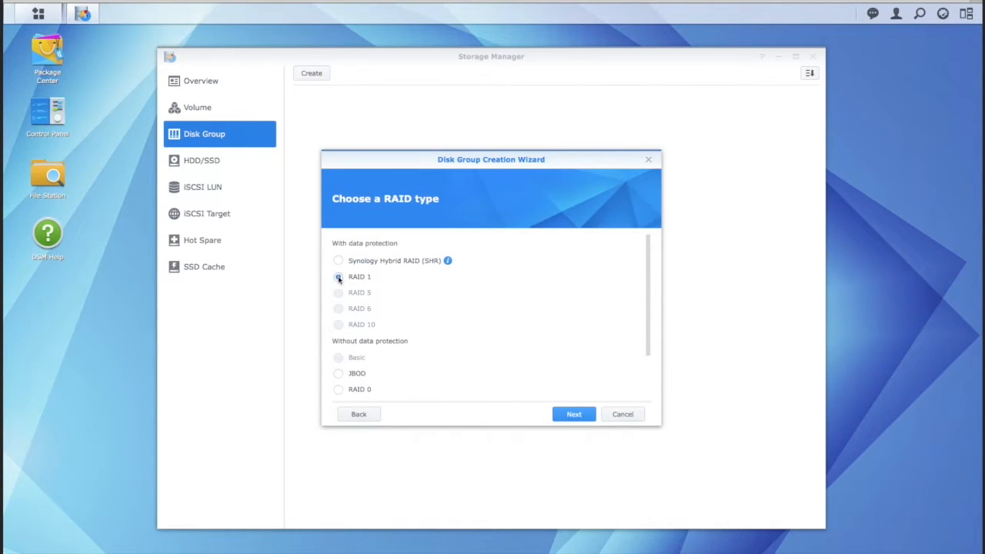
left_click(338, 276)
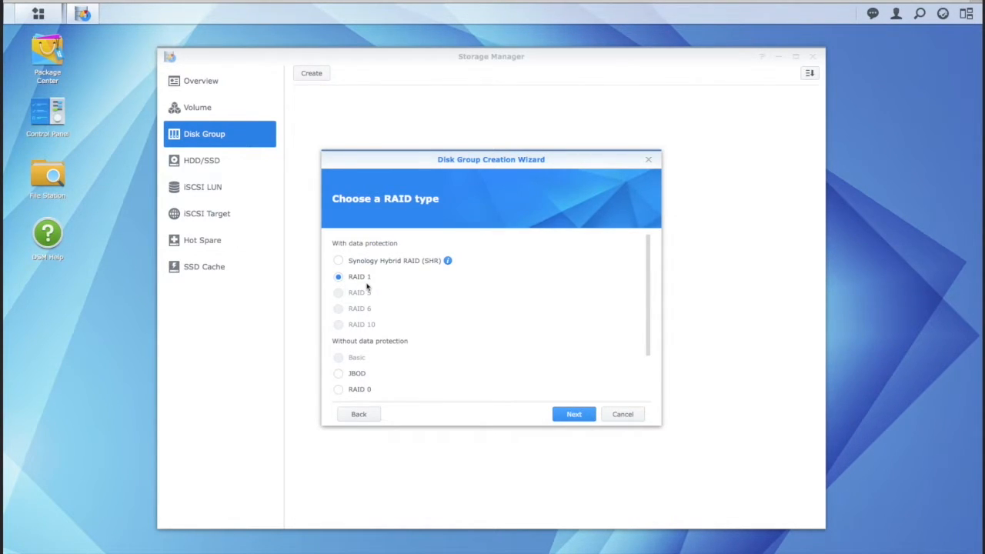
mouse_move(573, 414)
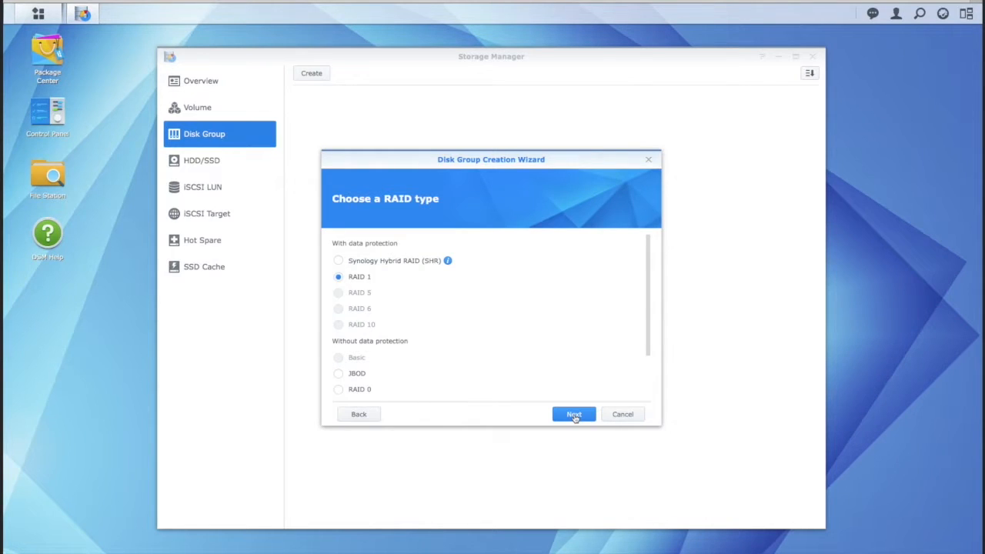
left_click(573, 414)
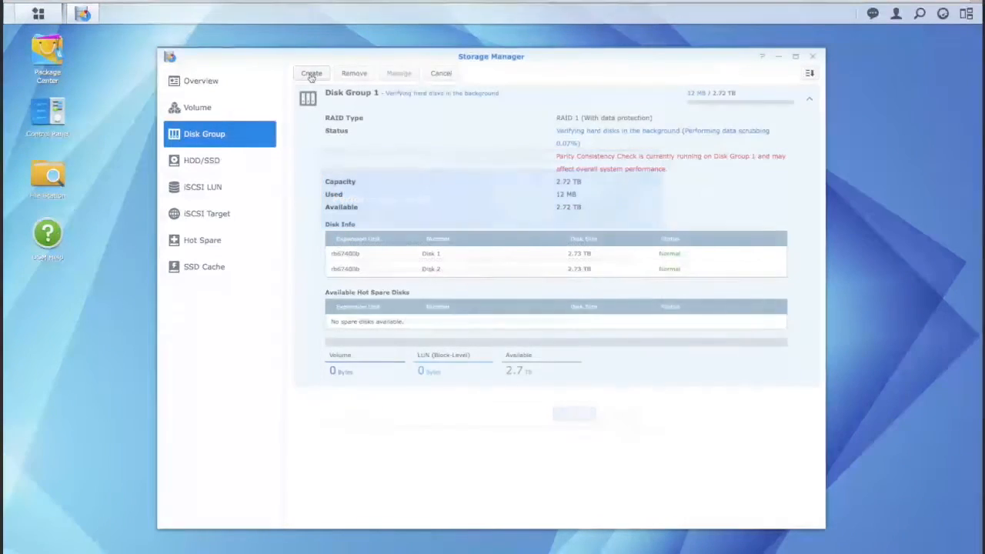
Step: Start a second disk group from Disks 3–5 and continue to its RAID type
left_click(311, 74)
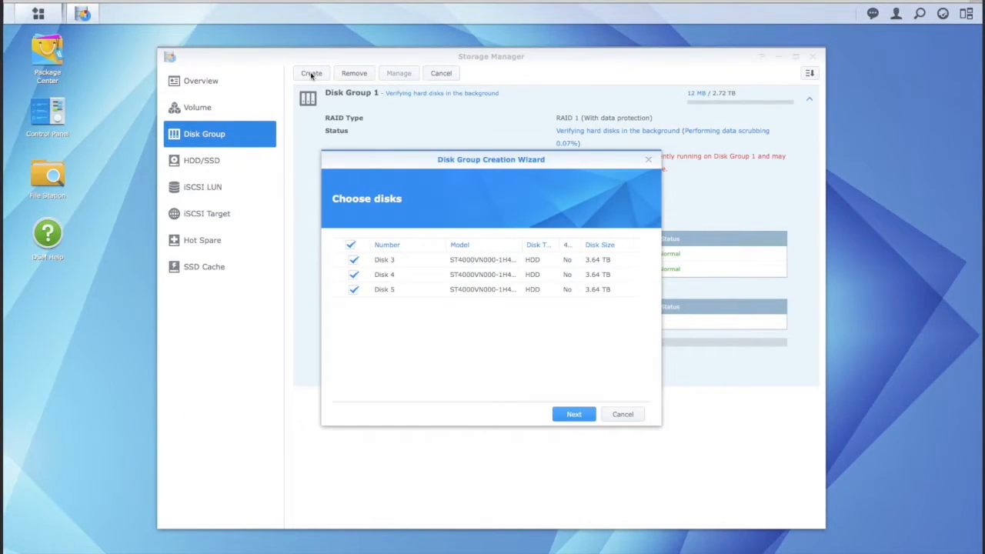
mouse_move(408, 329)
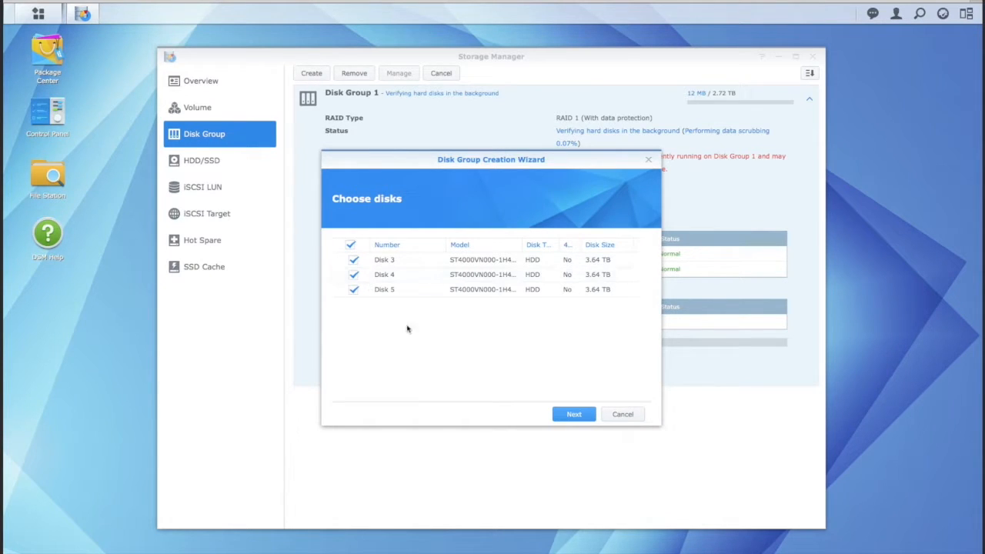
left_click(573, 414)
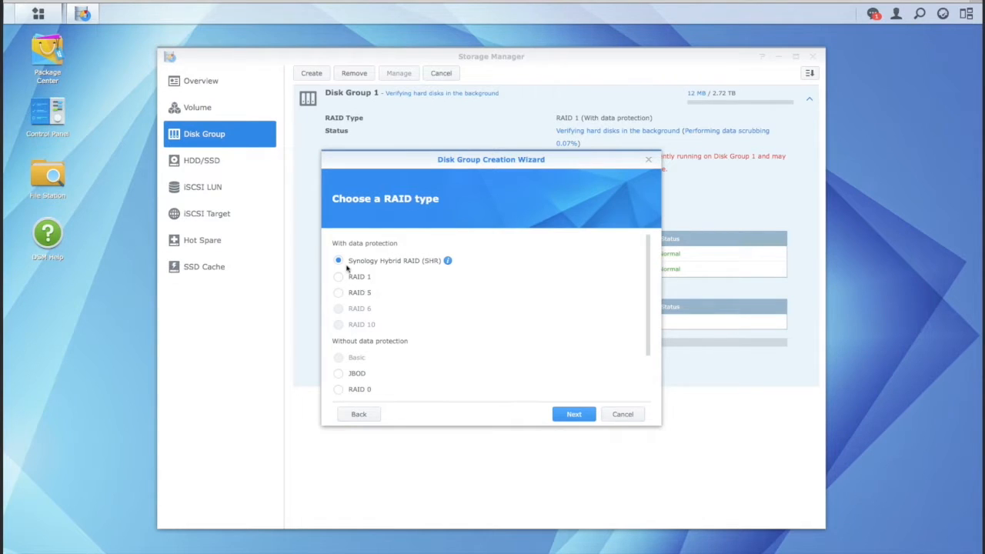
mouse_move(447, 268)
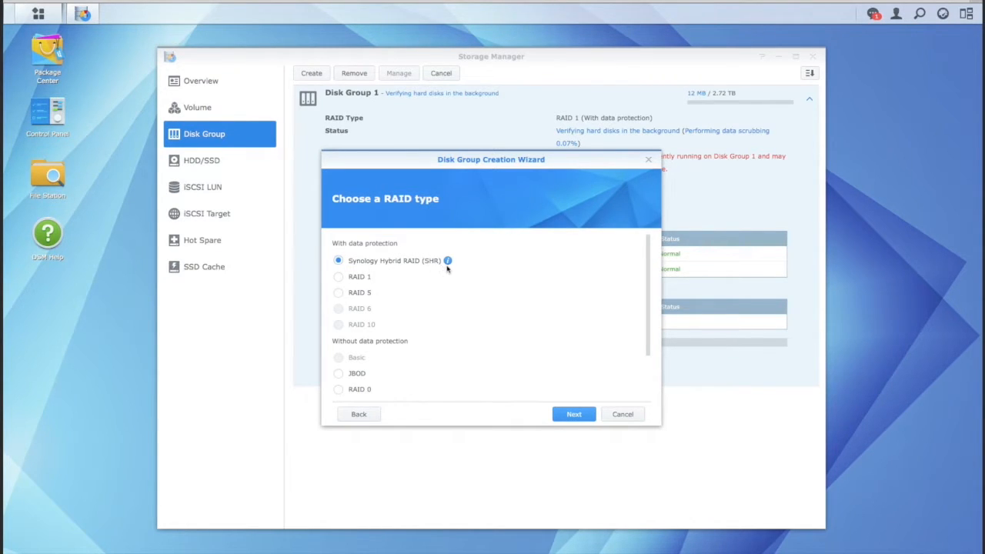
left_click(622, 414)
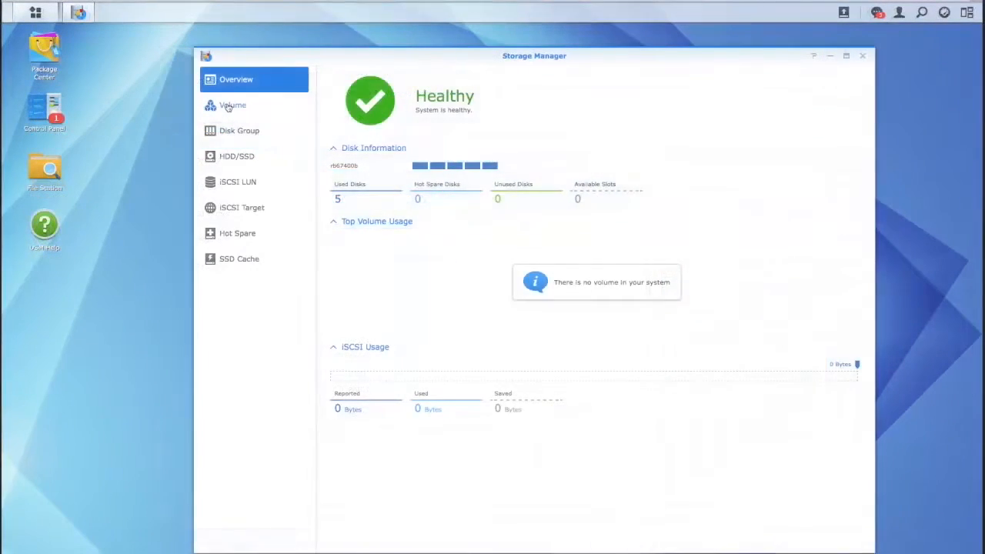
Step: Create a custom 2000 GB Volume 1 on existing Disk Group 1 (multiple volumes on RAID)
left_click(233, 104)
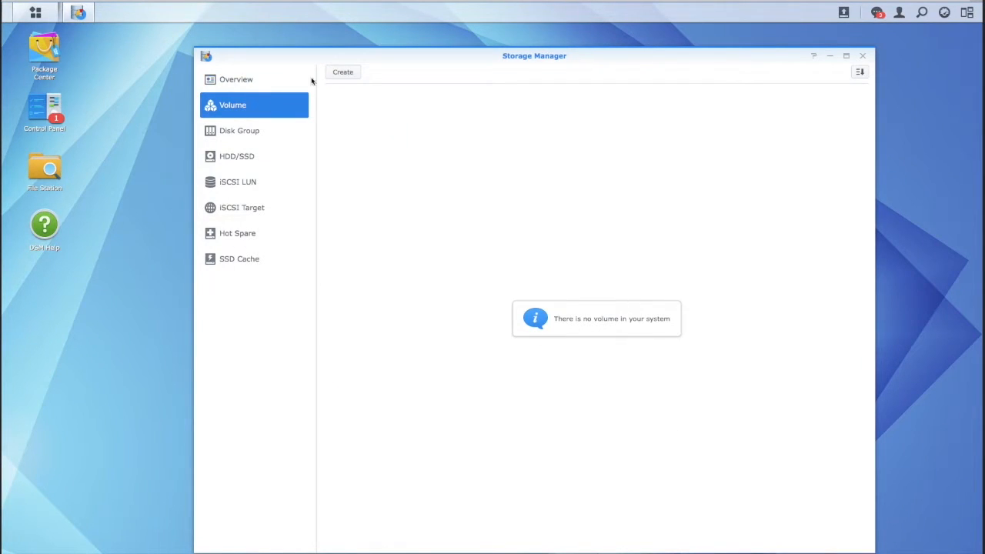
left_click(342, 71)
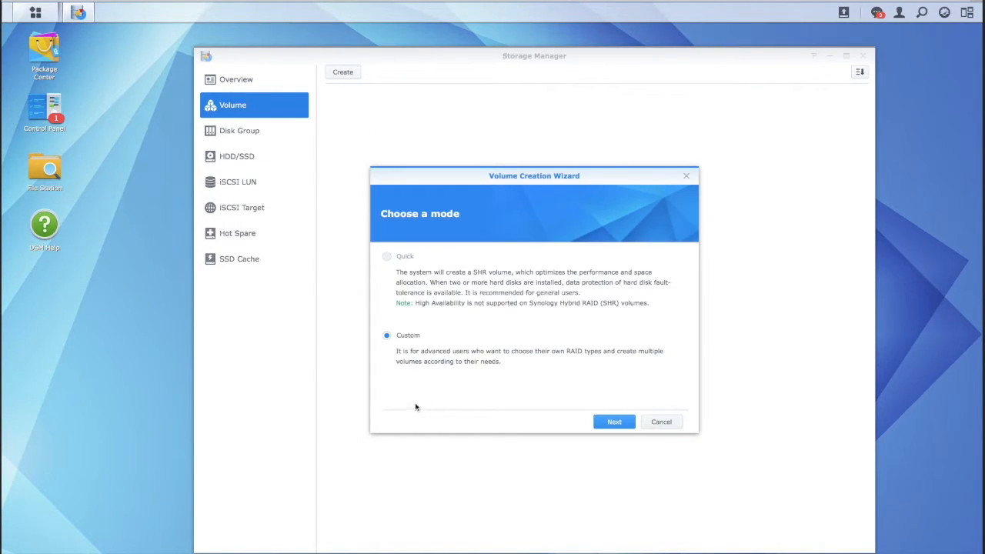
left_click(613, 421)
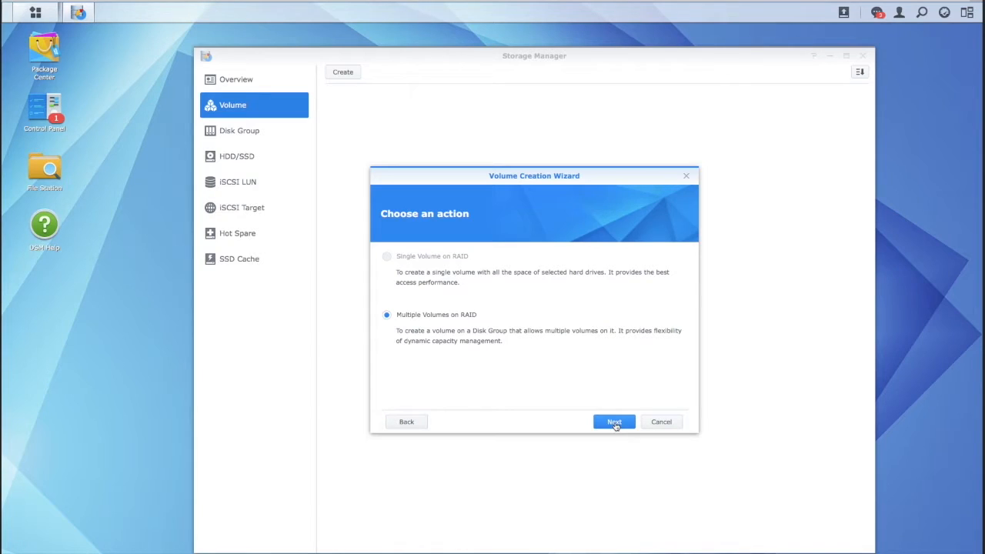
left_click(613, 421)
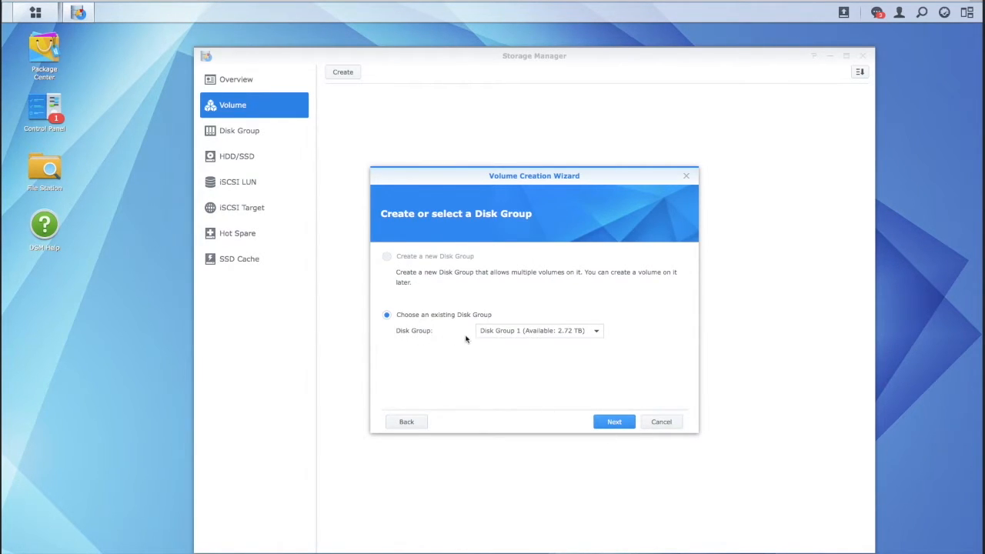
mouse_move(563, 340)
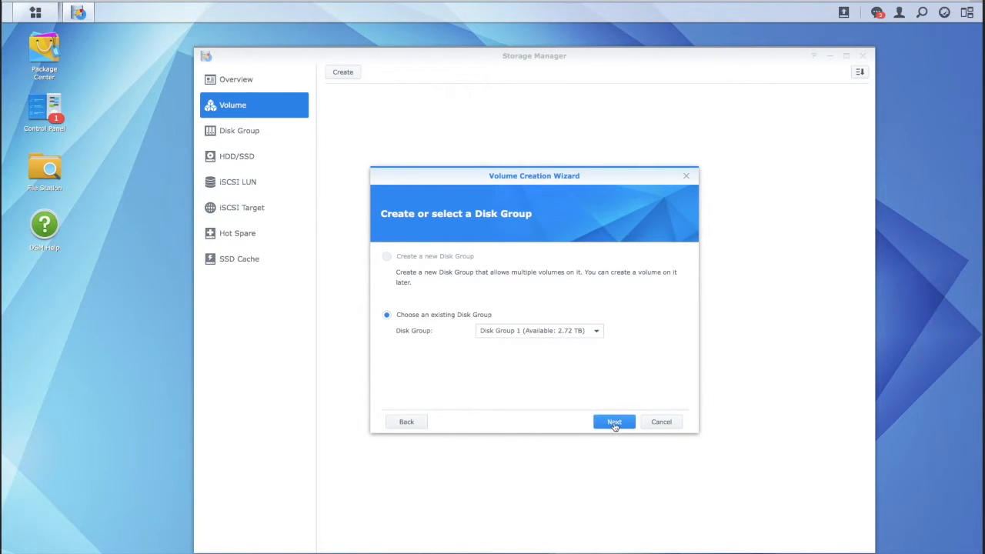
left_click(614, 421)
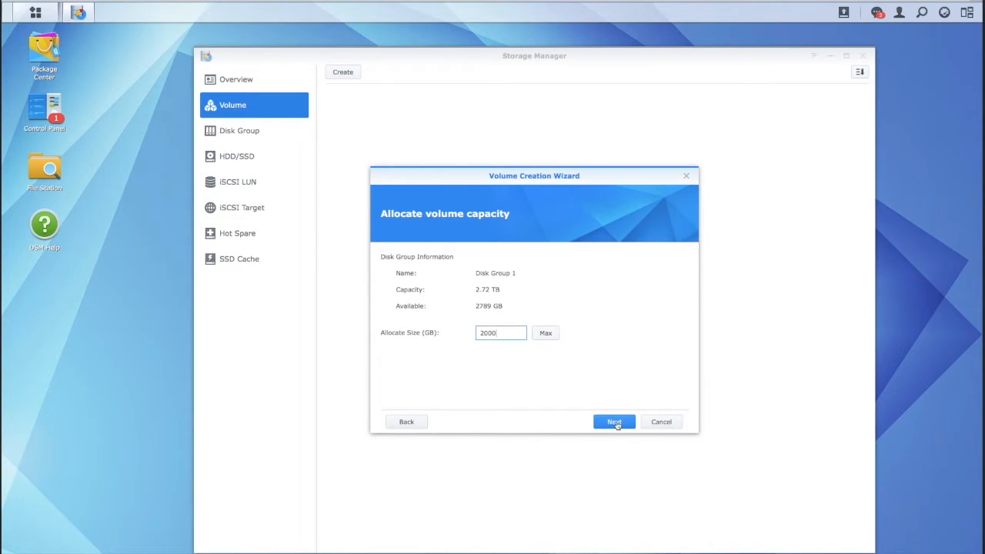
left_click(614, 422)
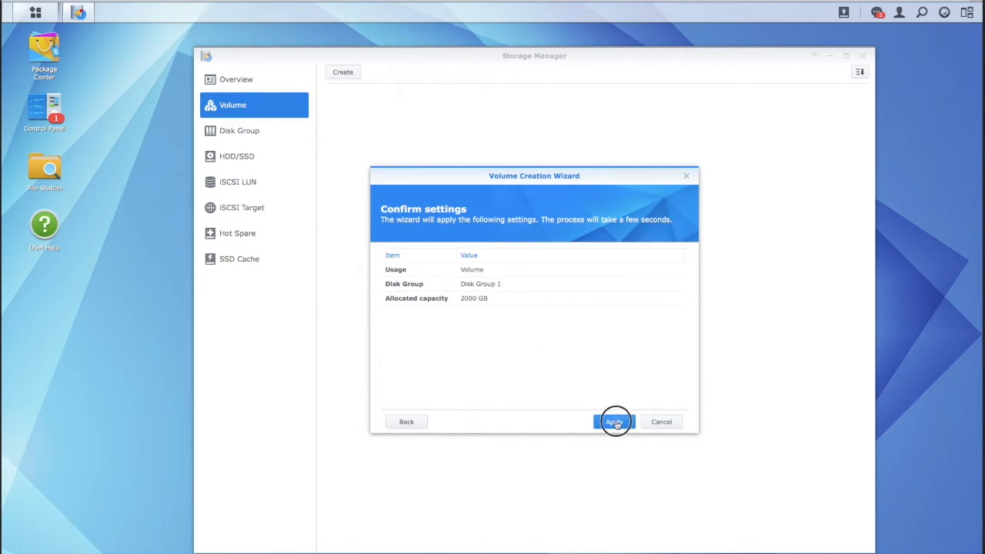
left_click(614, 421)
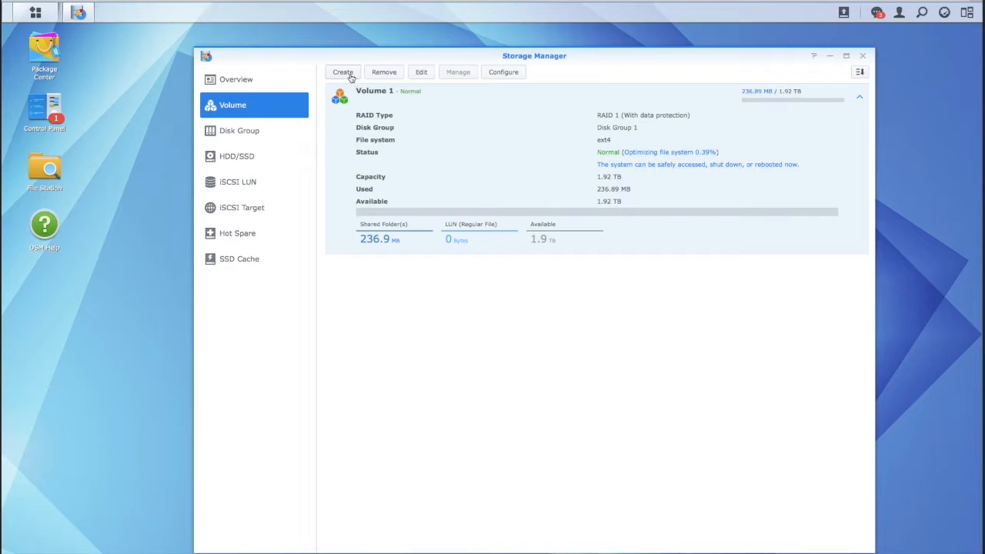
Step: Begin another custom volume on Disk Group 1's remaining space
left_click(343, 72)
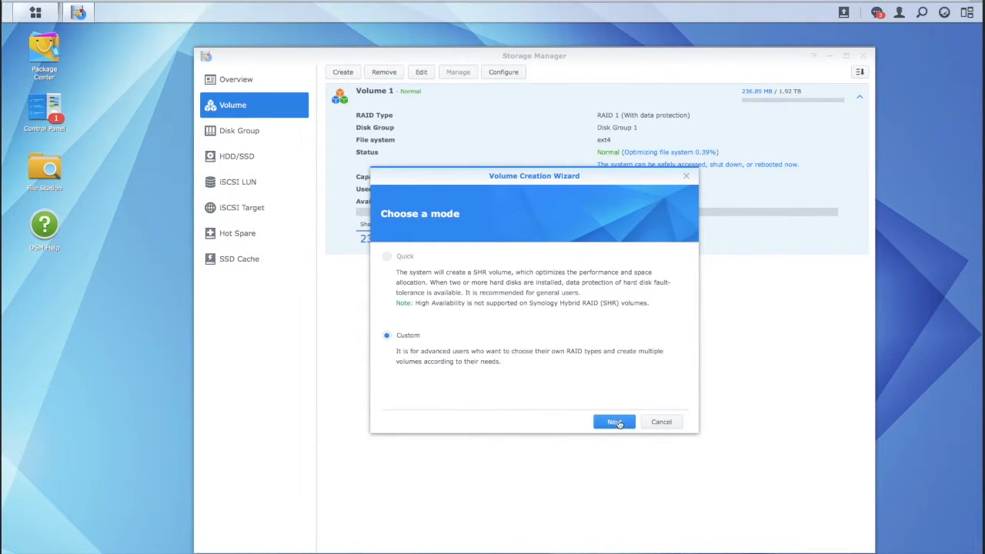
left_click(613, 422)
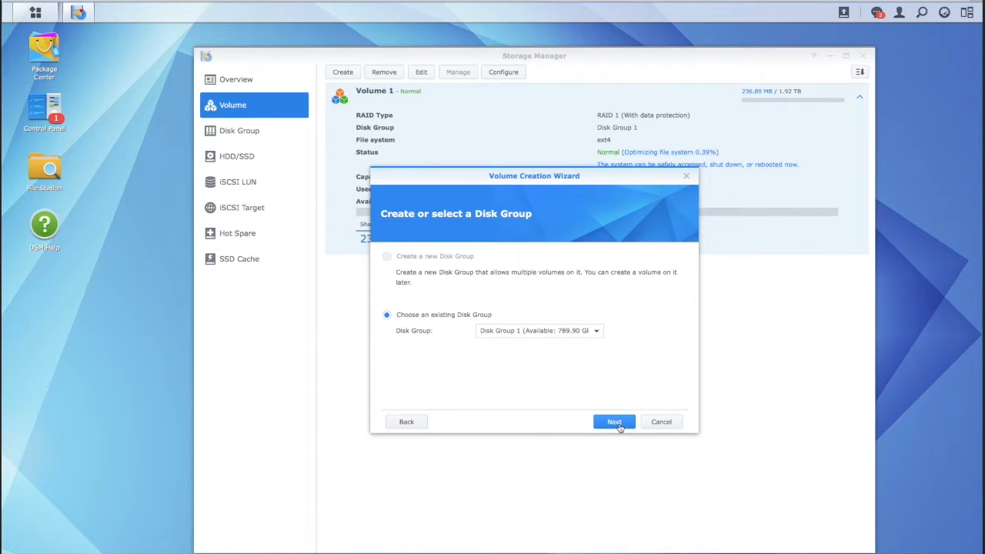
left_click(614, 422)
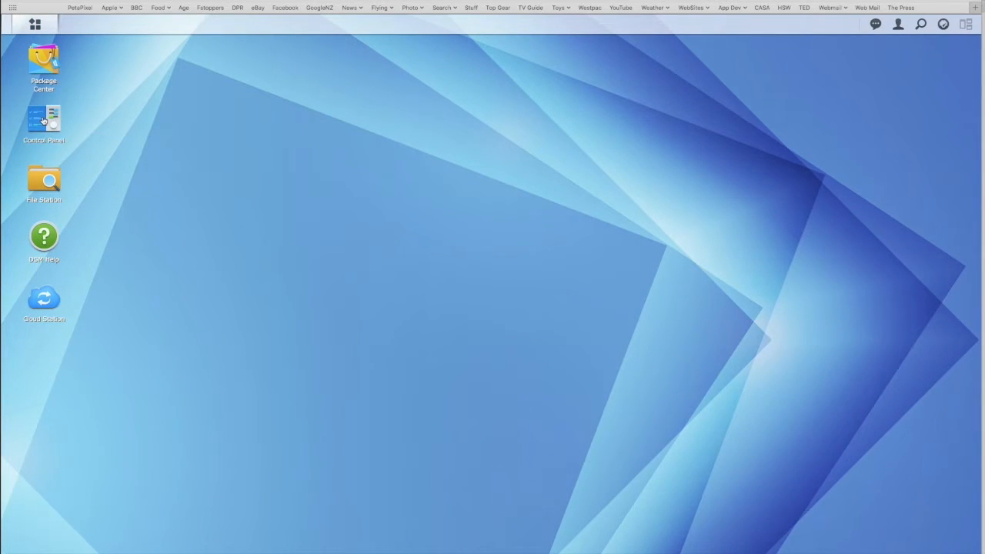
Step: In Control Panel, create shared folder 'Family Photographs' on Volume 6
double_click(43, 121)
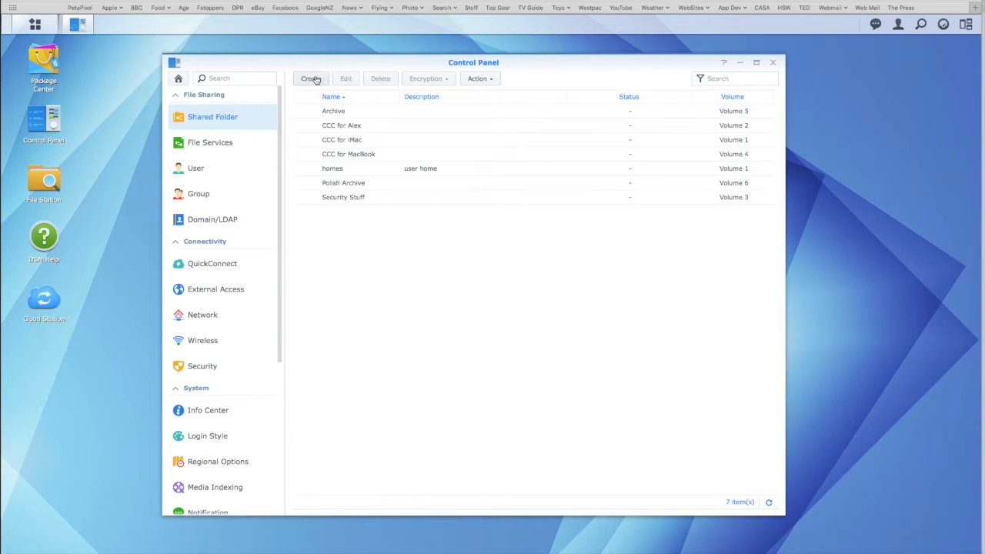
left_click(311, 78)
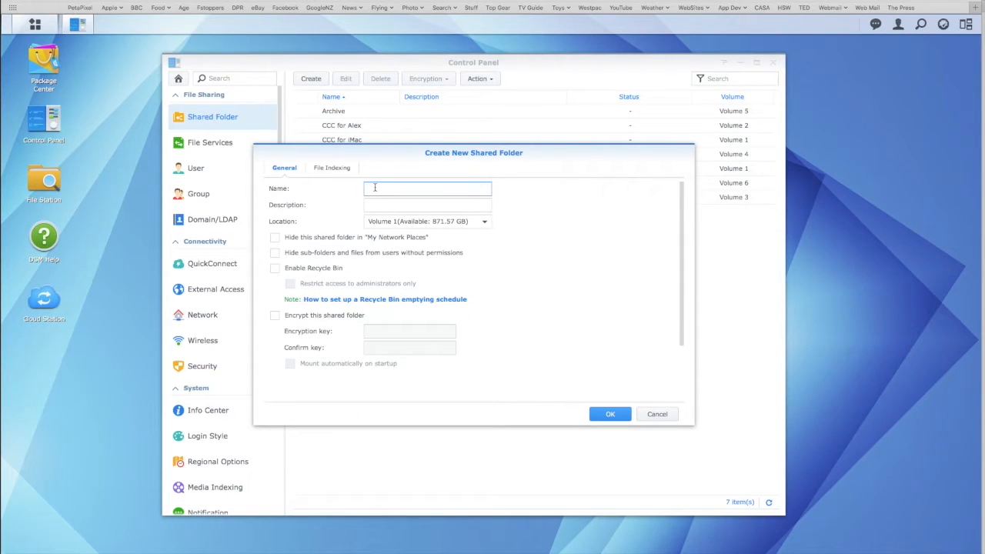
type("Family Photo")
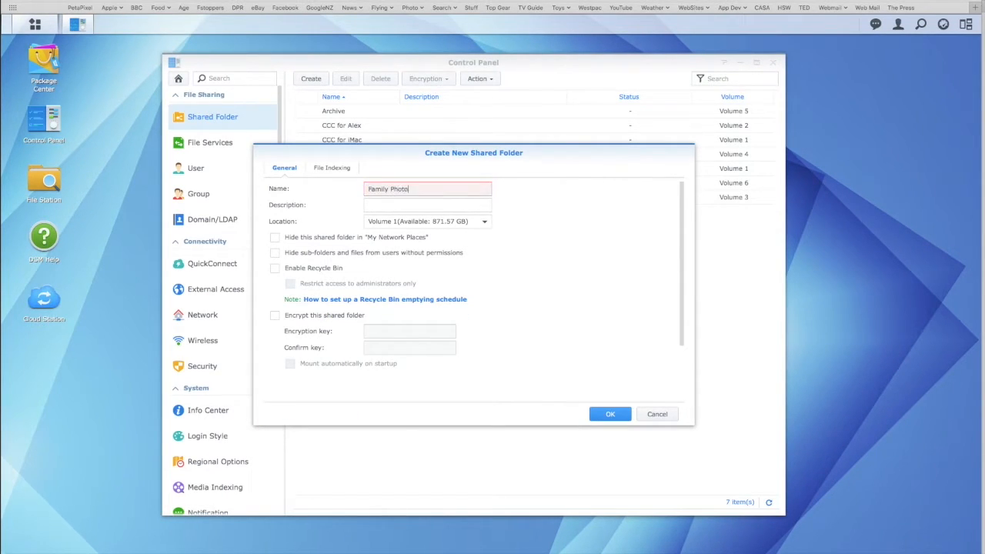
type("graphs")
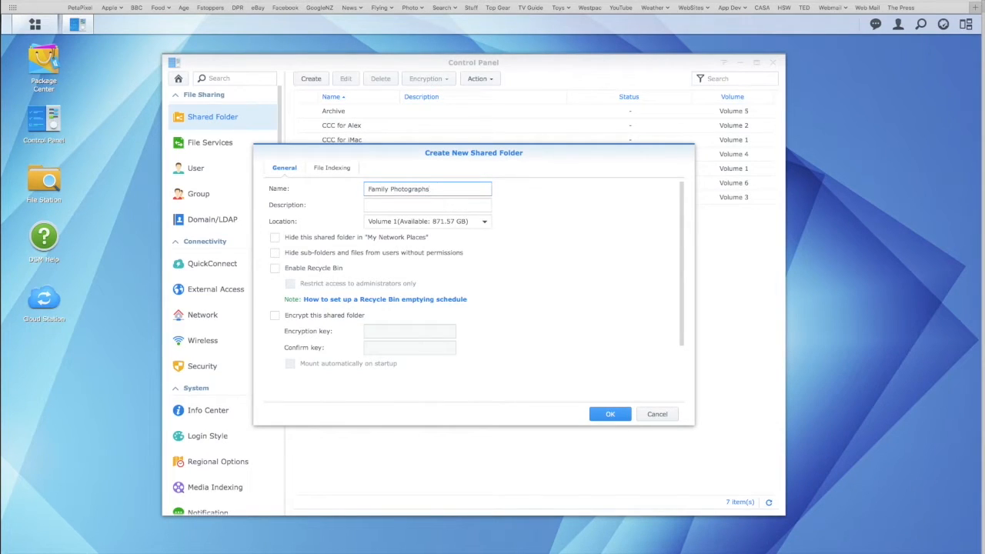
left_click(484, 220)
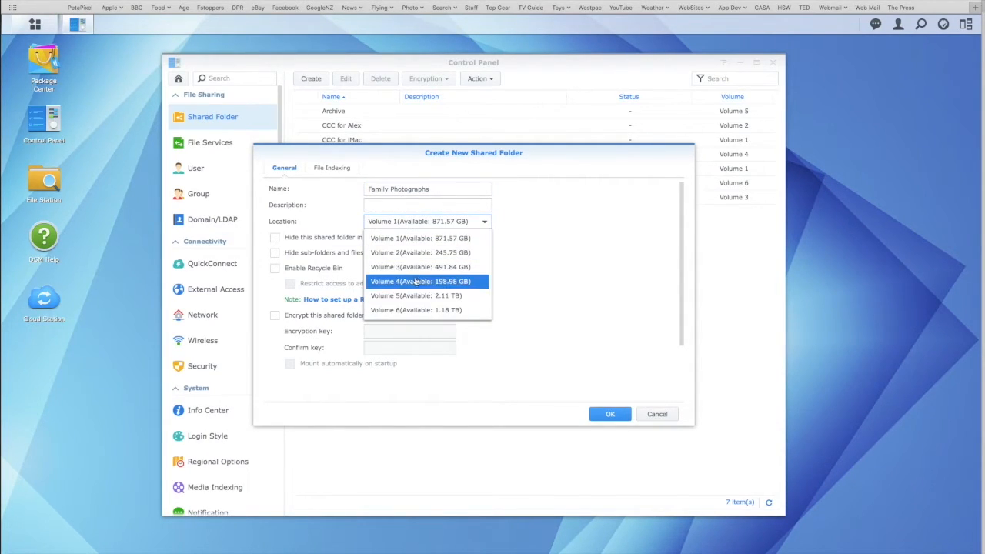
mouse_move(415, 309)
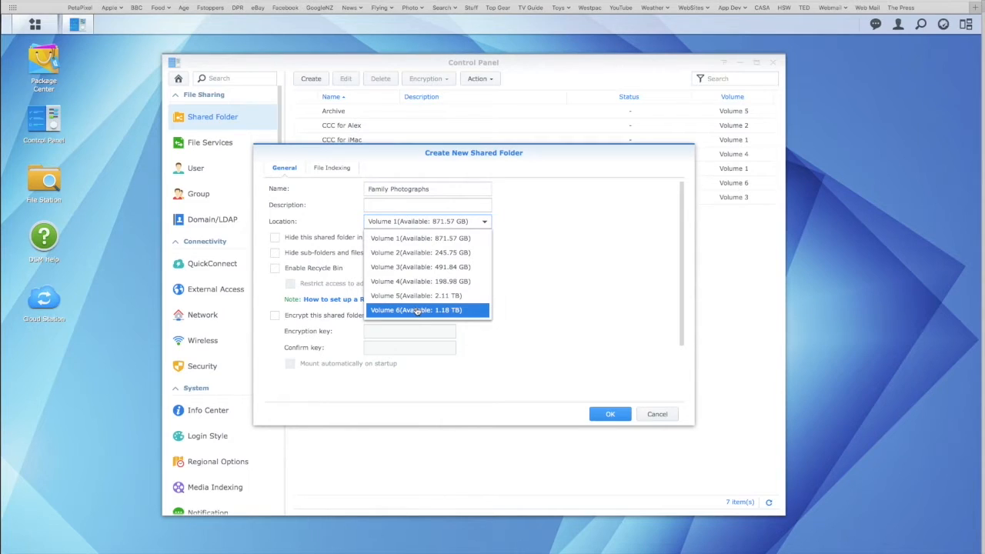
left_click(416, 310)
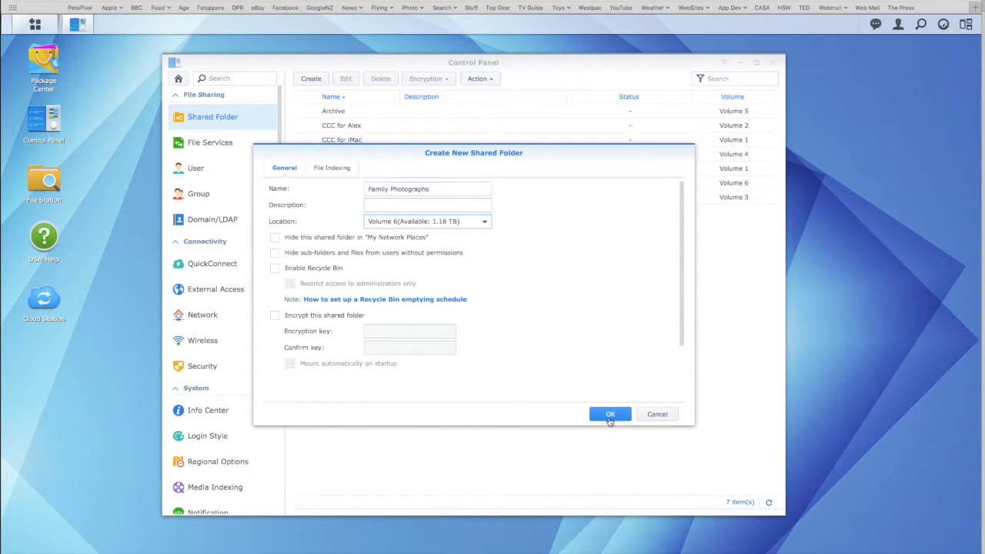
left_click(610, 414)
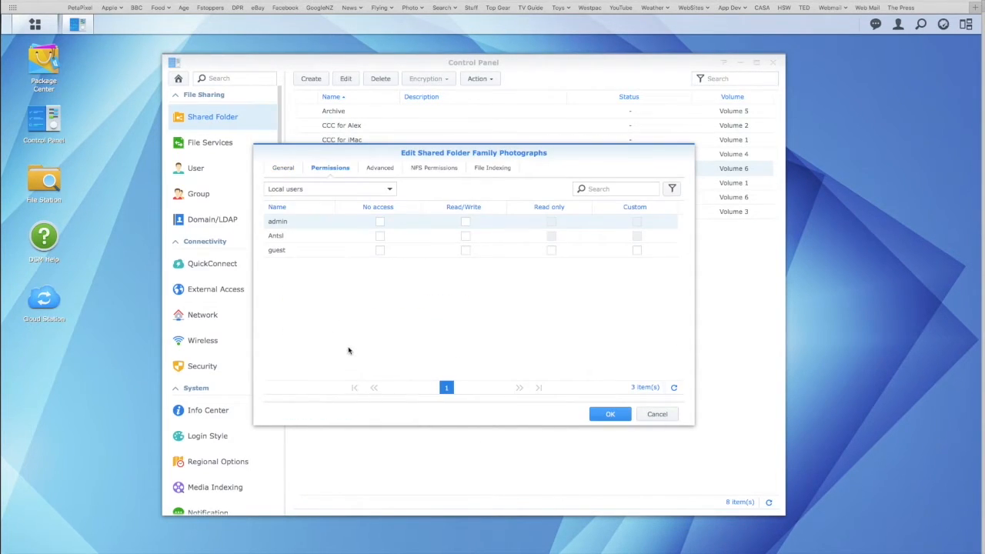